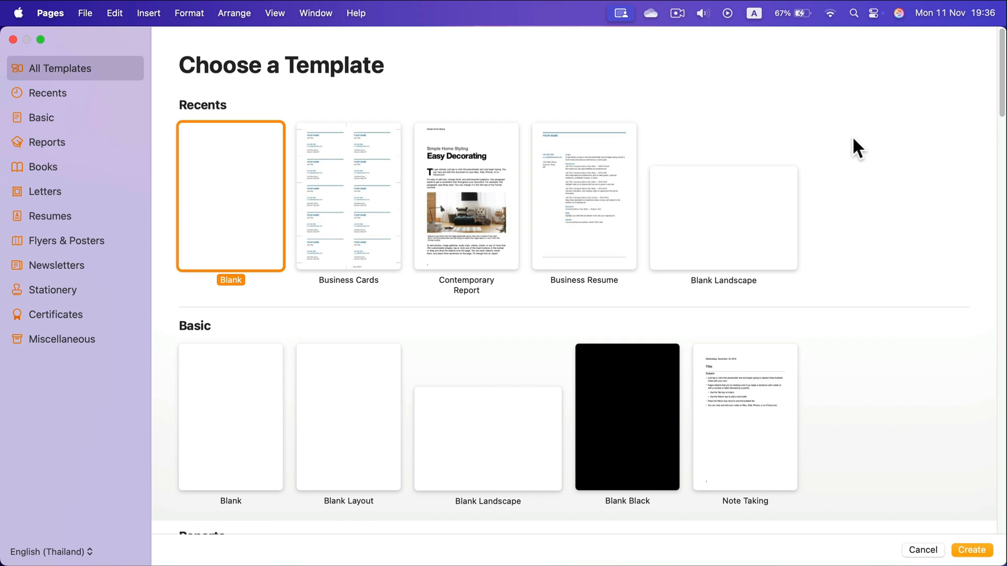
{"action": "mouse_move", "coordinate": [567, 159]}
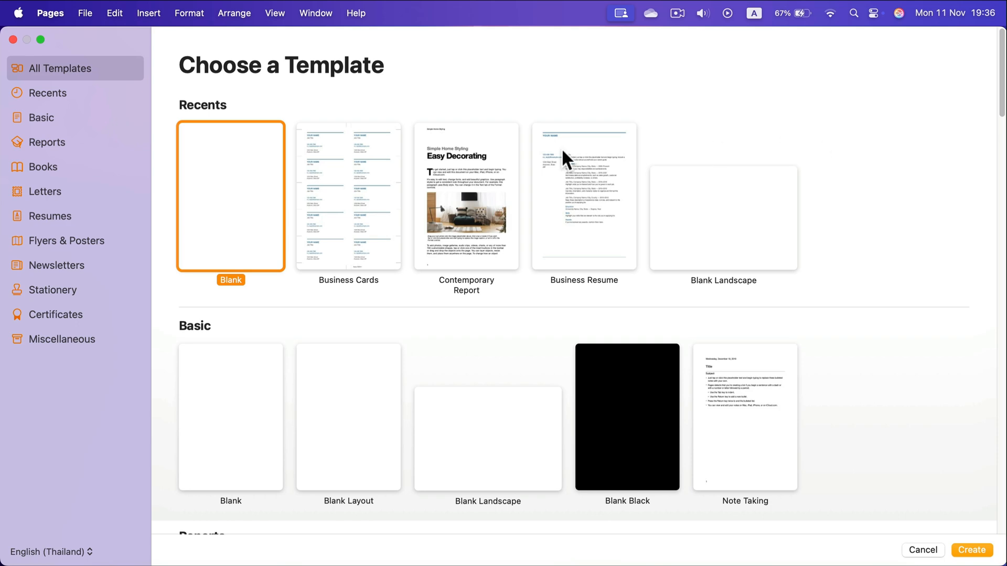
Step: Create a new document from the Blank template
{"action": "left_click", "coordinate": [971, 550]}
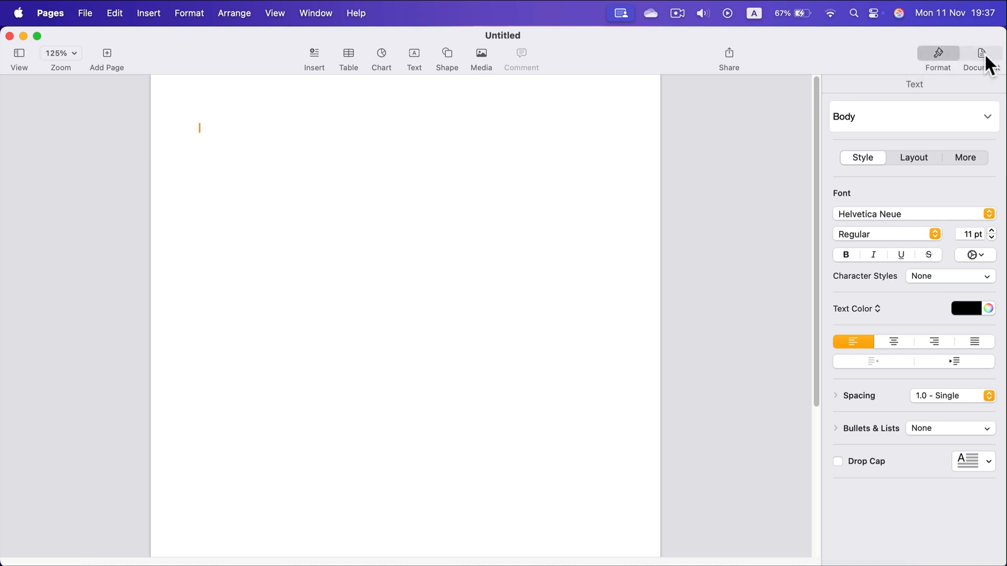
Step: In the Document sidebar, reselect A4 as the paper size
{"action": "left_click", "coordinate": [980, 55]}
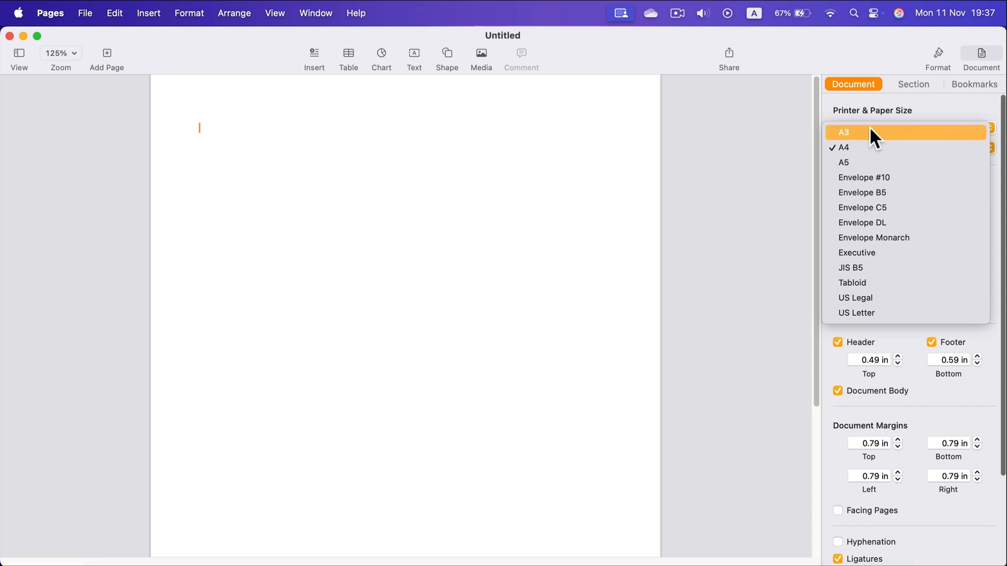
{"action": "mouse_move", "coordinate": [860, 282]}
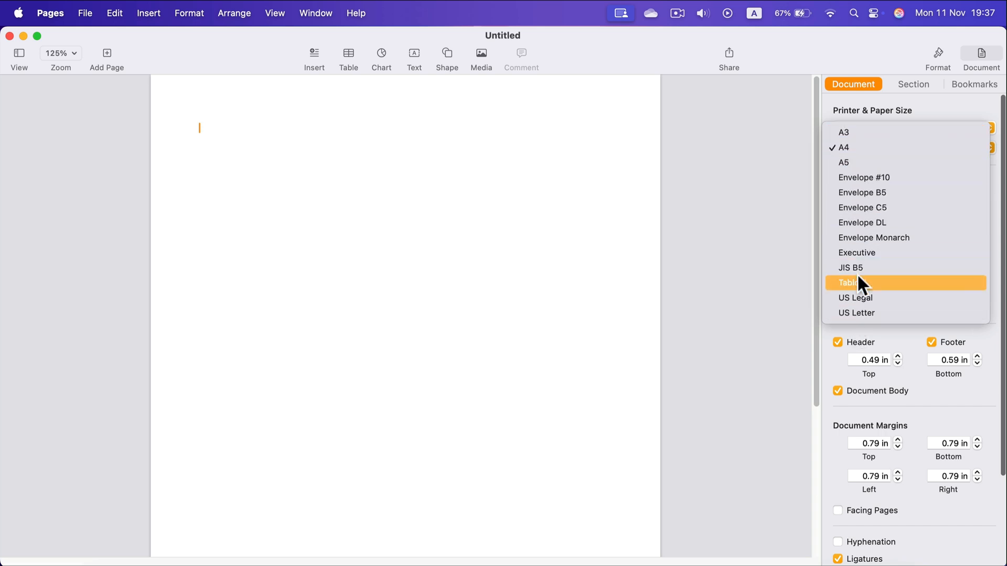
{"action": "mouse_move", "coordinate": [849, 147]}
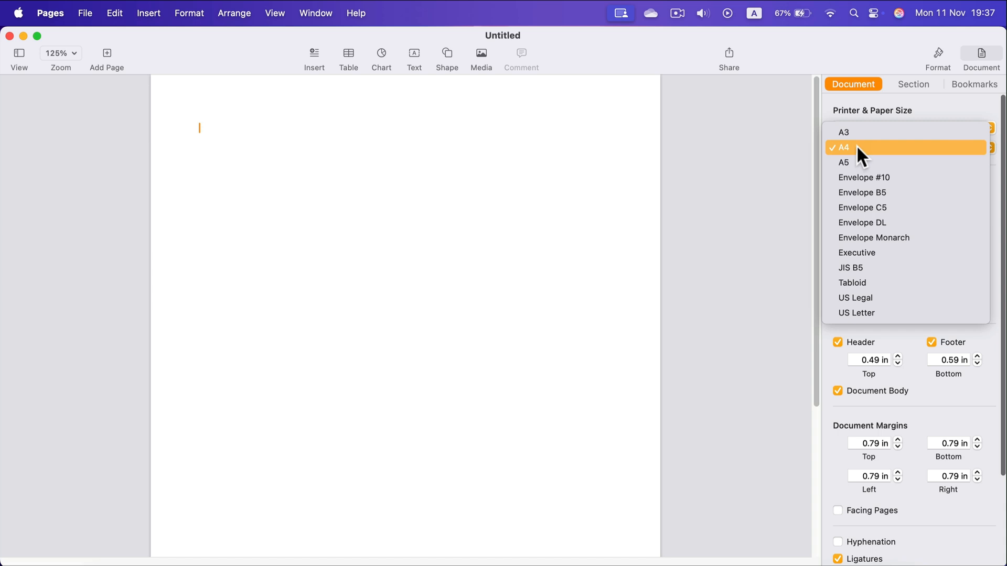
{"action": "left_click", "coordinate": [843, 147]}
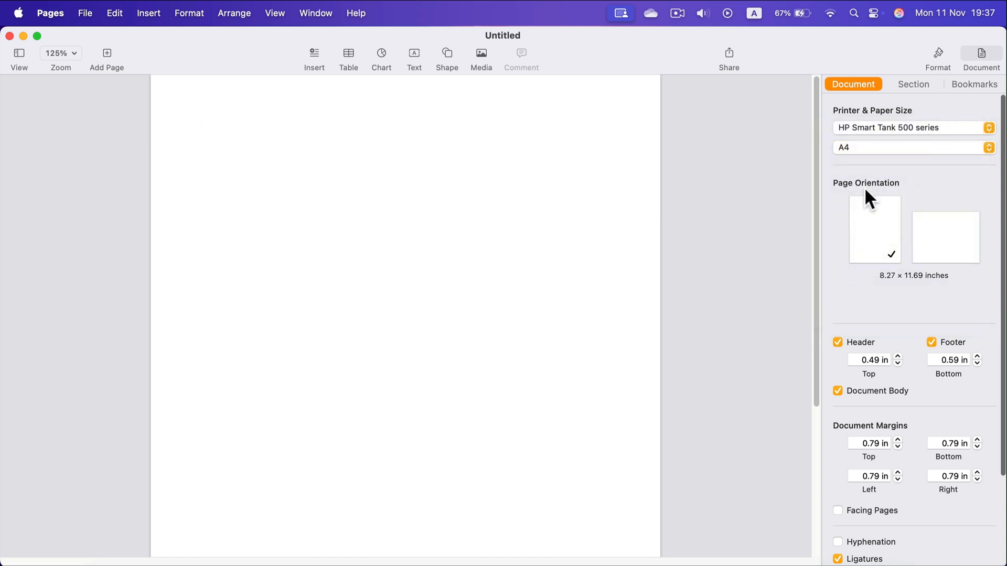
{"action": "mouse_move", "coordinate": [884, 150]}
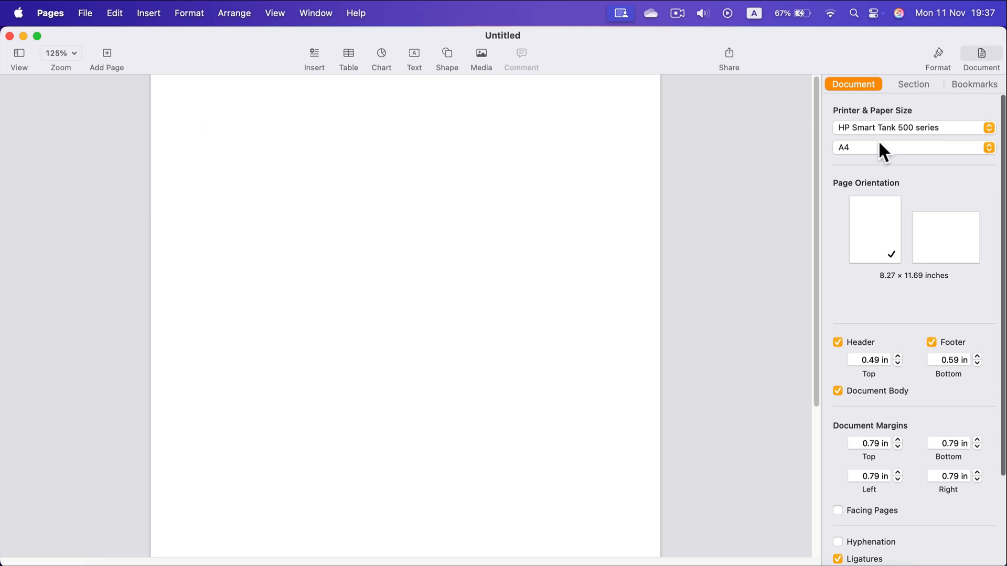
{"action": "mouse_move", "coordinate": [707, 132]}
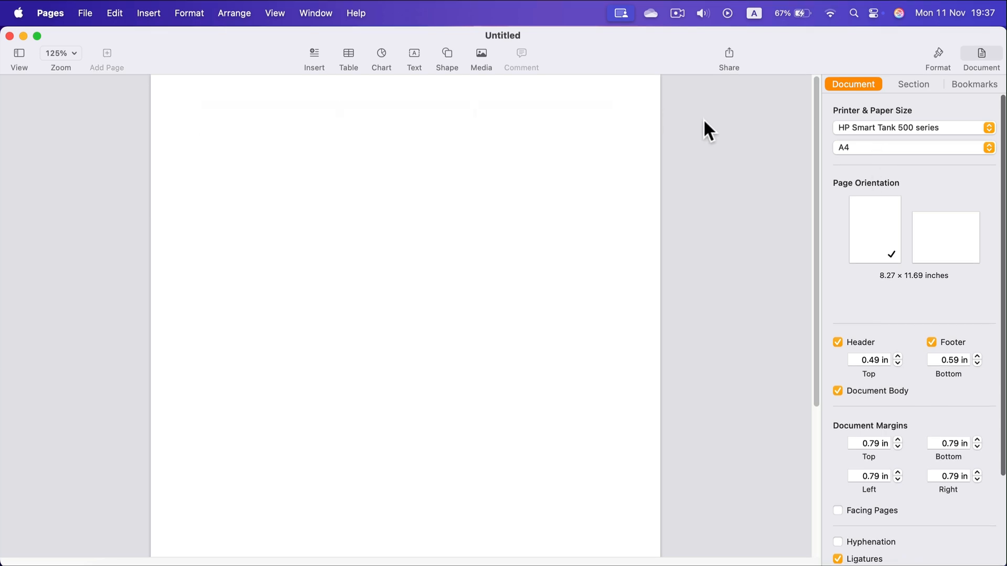
{"action": "mouse_move", "coordinate": [90, 19]}
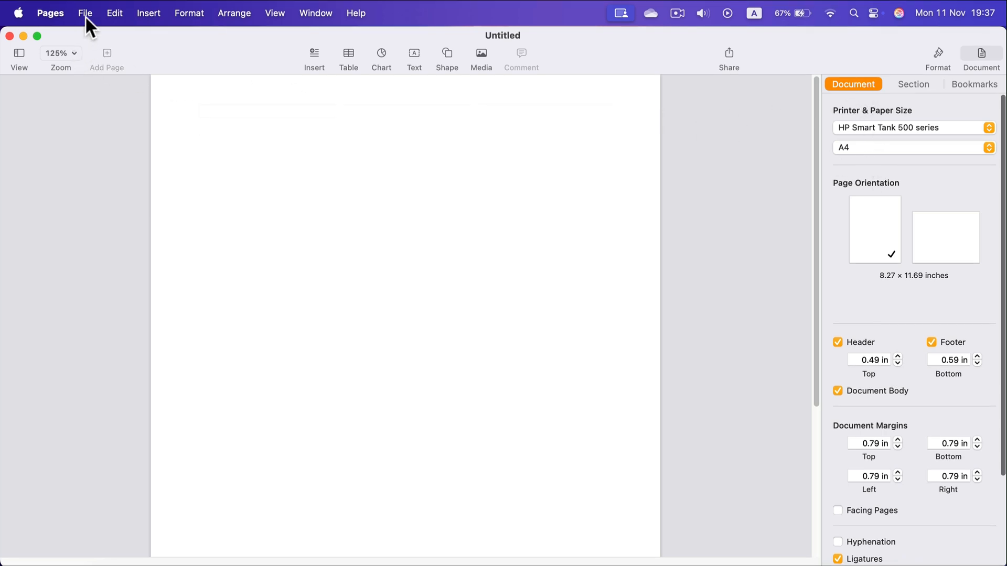
Step: Open File > Page Setup and set Format For to Any Printer
{"action": "left_click", "coordinate": [85, 12]}
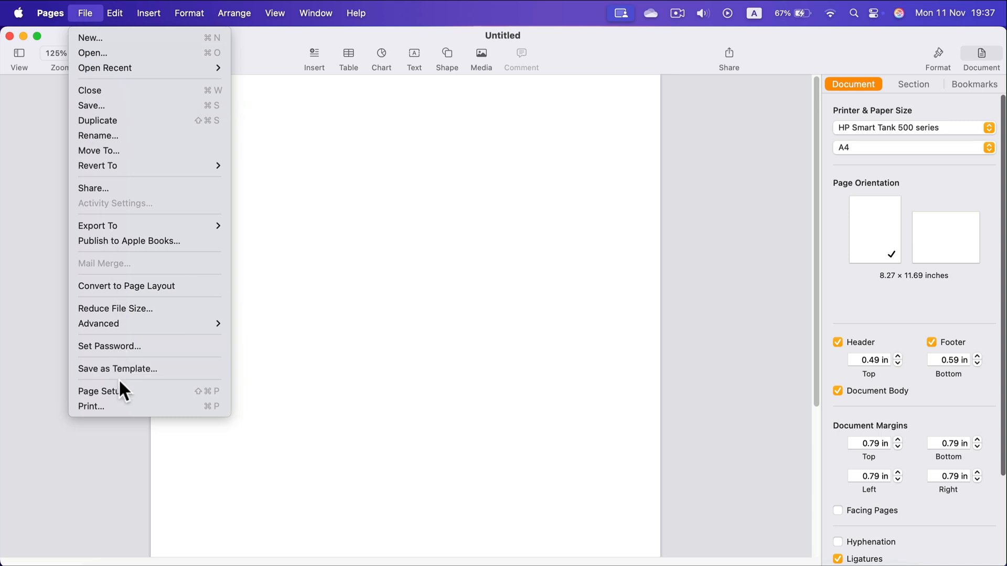
{"action": "left_click", "coordinate": [99, 391]}
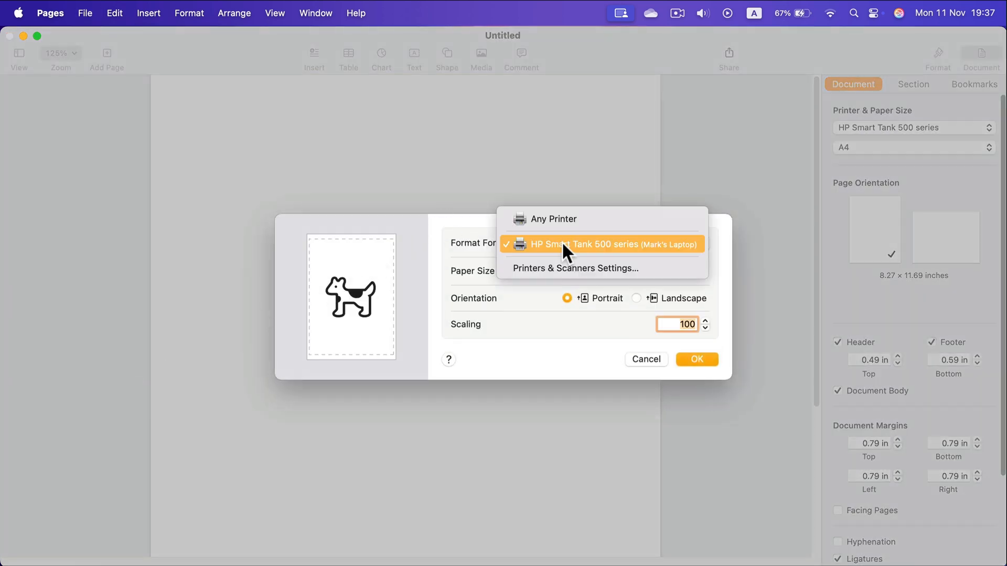
{"action": "left_click", "coordinate": [552, 218]}
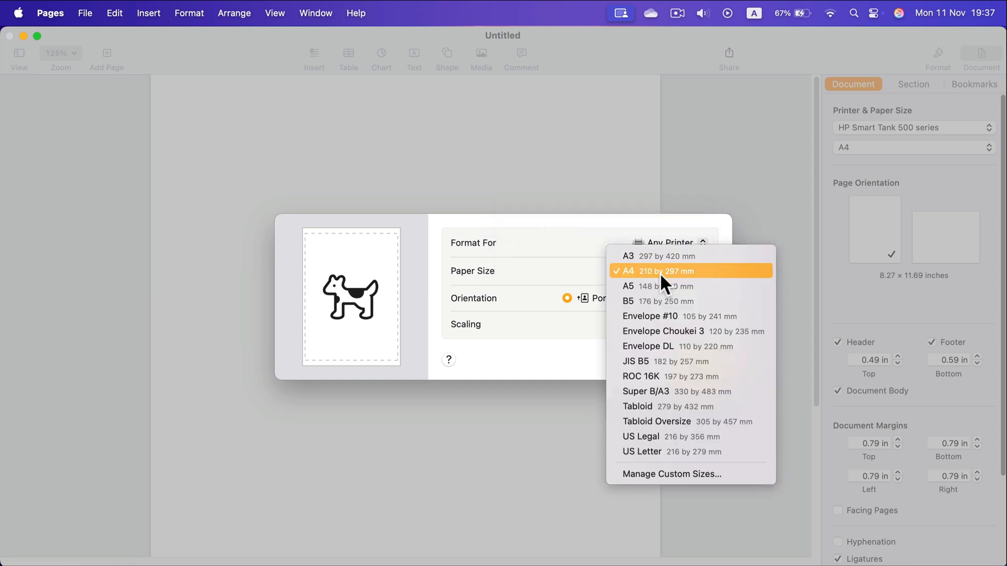
{"action": "mouse_move", "coordinate": [670, 474]}
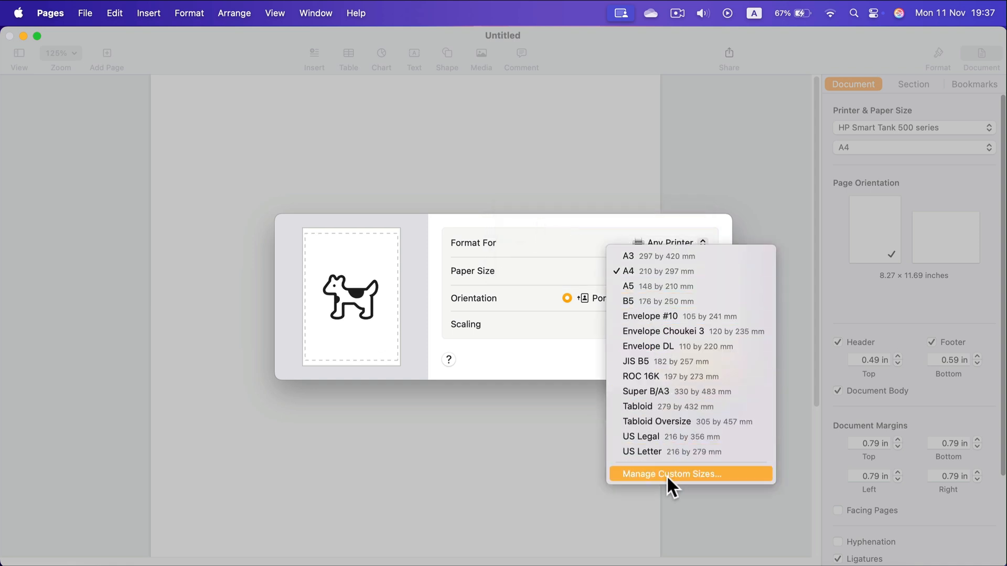
Step: Add a 90 × 50 mm custom paper size with 2 mm margins and save it
{"action": "left_click", "coordinate": [669, 474]}
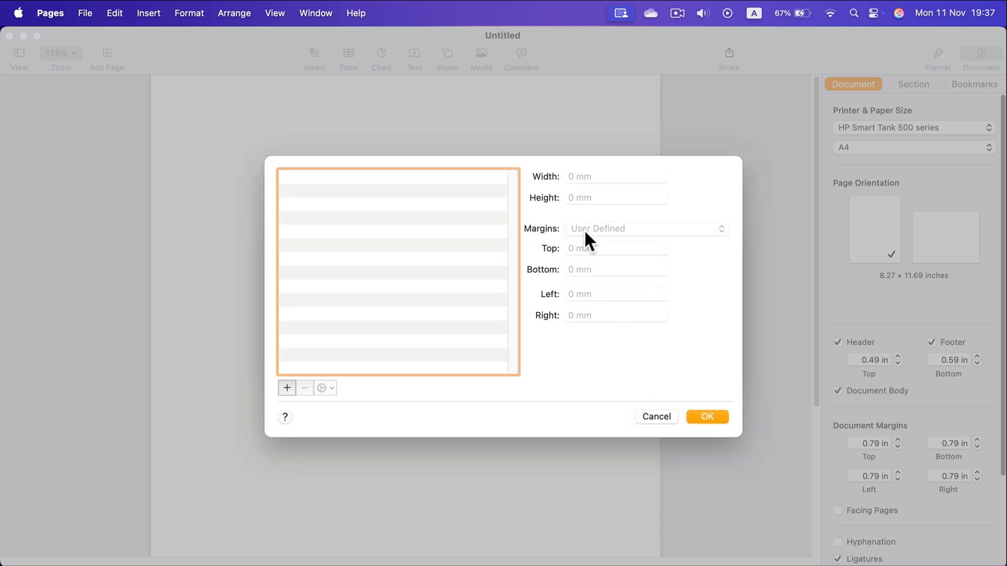
{"action": "mouse_move", "coordinate": [466, 214]}
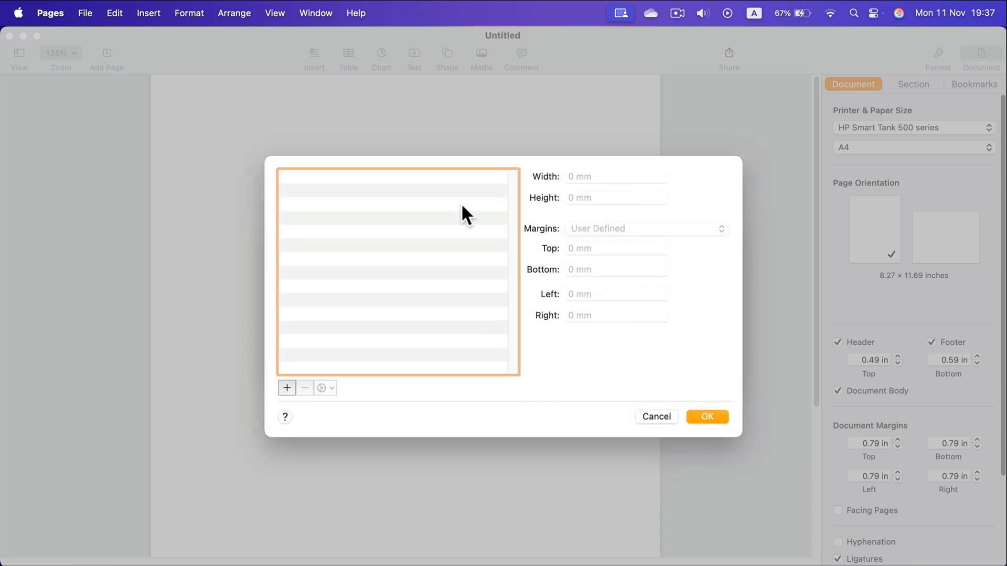
{"action": "mouse_move", "coordinate": [286, 394]}
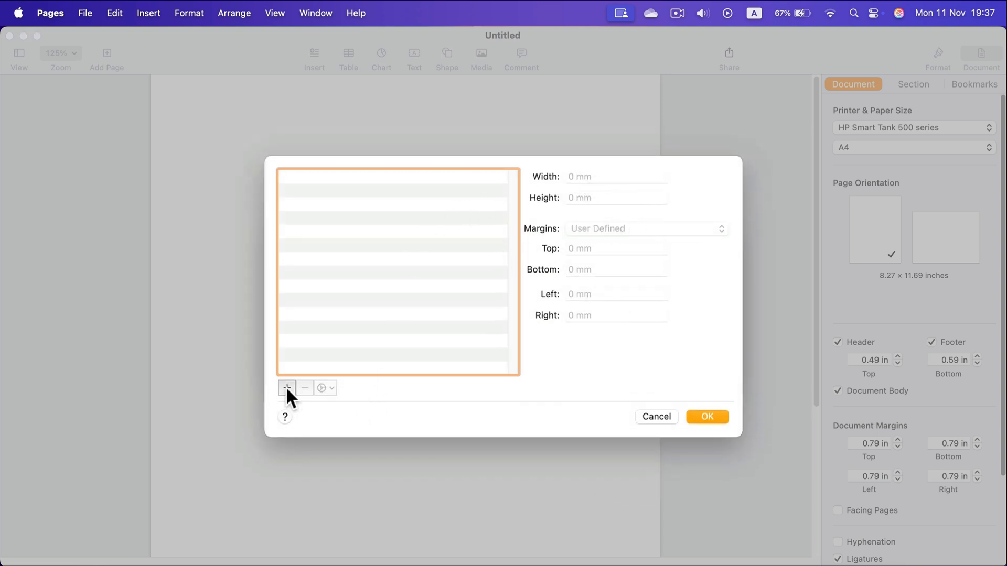
{"action": "left_click", "coordinate": [286, 388]}
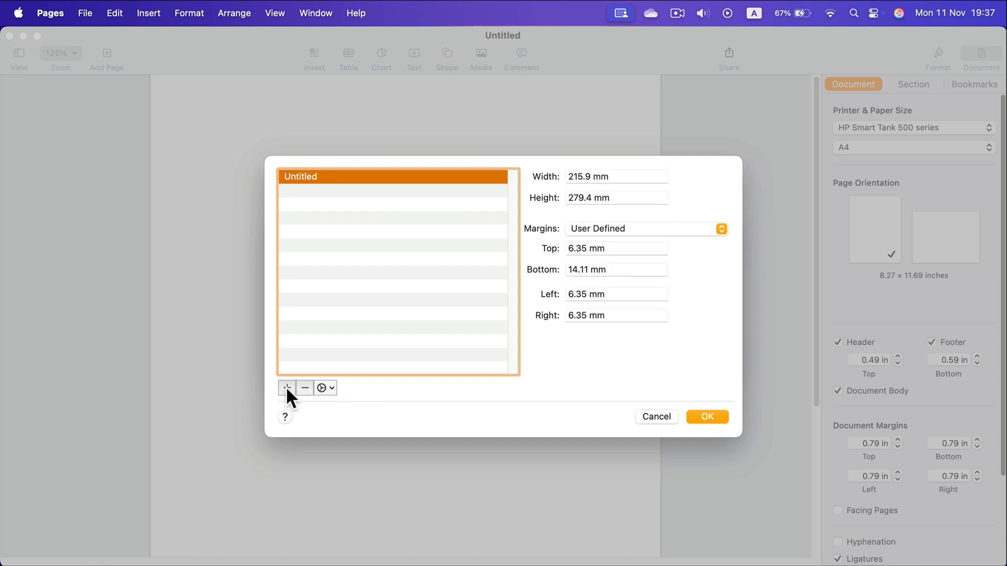
{"action": "left_click", "coordinate": [615, 176]}
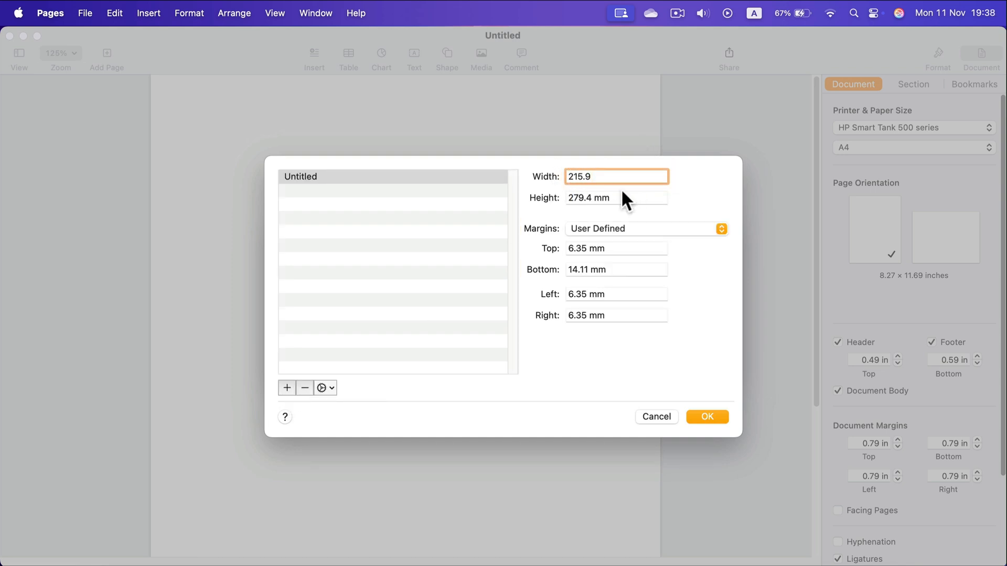
{"action": "type", "text": "90"}
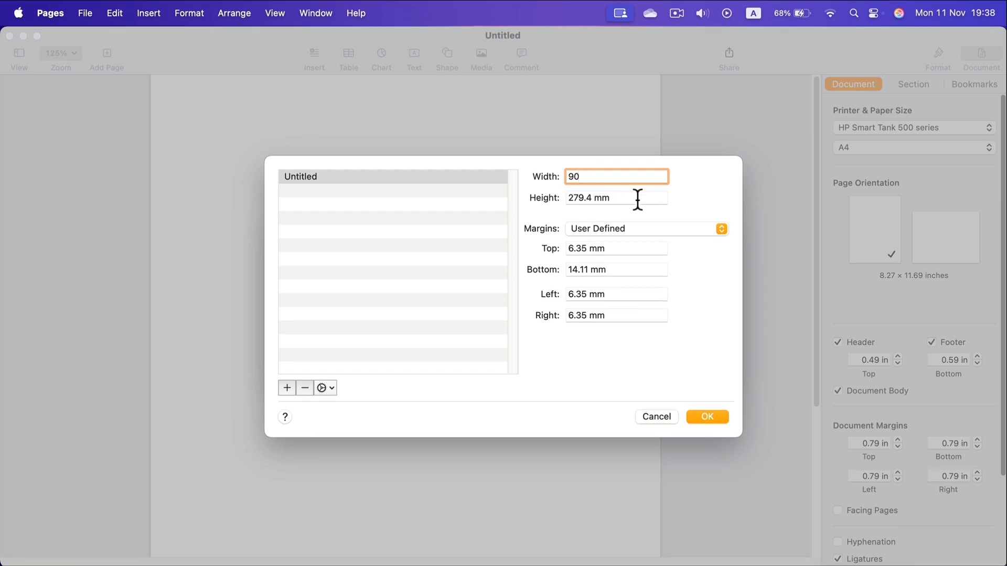
{"action": "left_click", "coordinate": [615, 197]}
{"action": "type", "text": "50"}
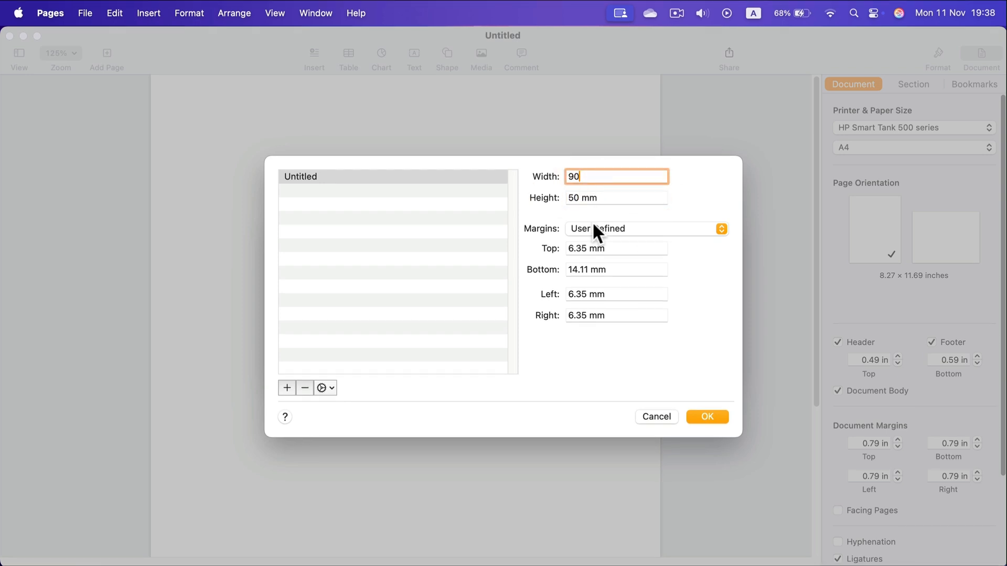
{"action": "mouse_move", "coordinate": [681, 247]}
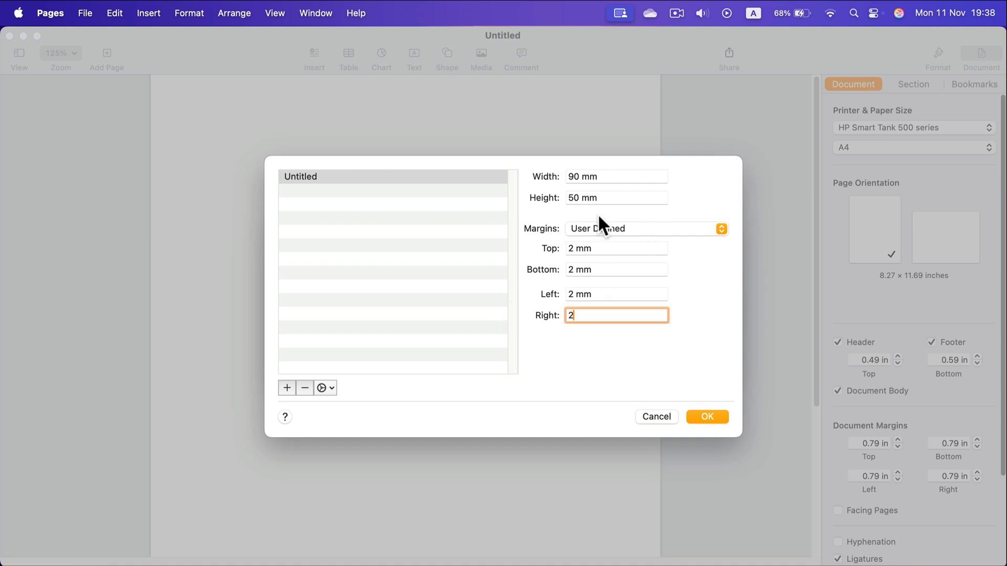
{"action": "mouse_move", "coordinate": [584, 199]}
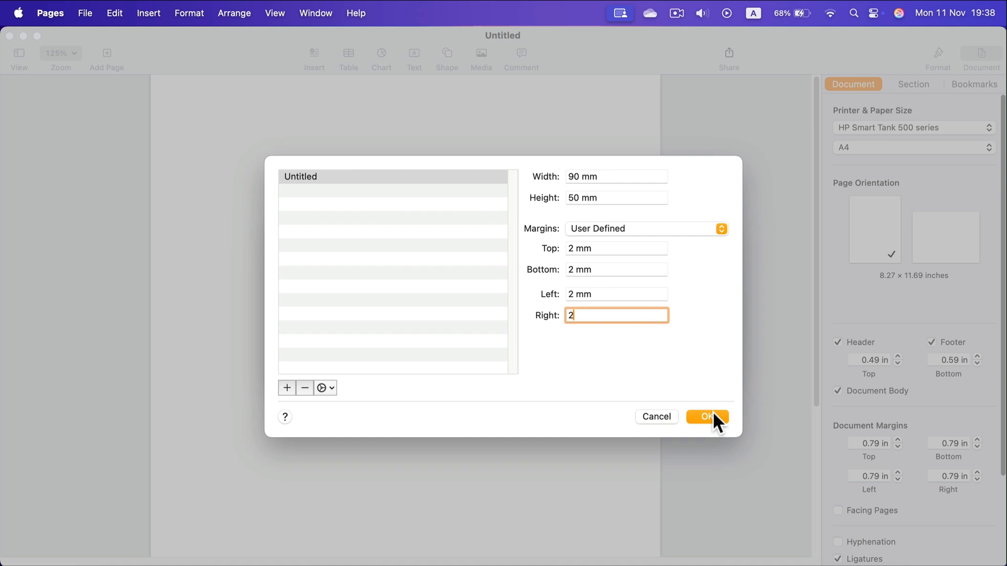
{"action": "left_click", "coordinate": [707, 417]}
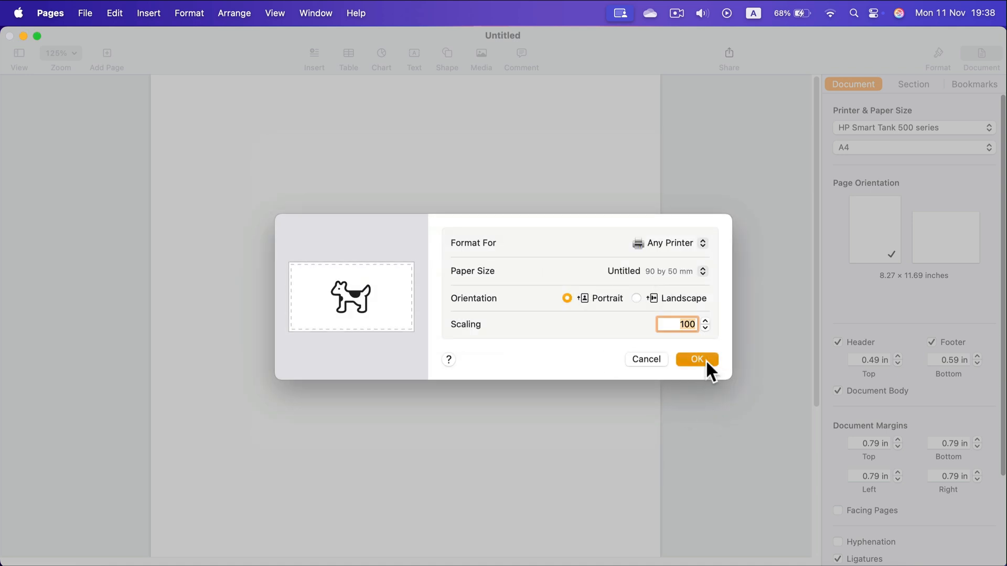
Step: Apply the 90 × 50 mm card size and zoom the view to 200%
{"action": "left_click", "coordinate": [696, 359]}
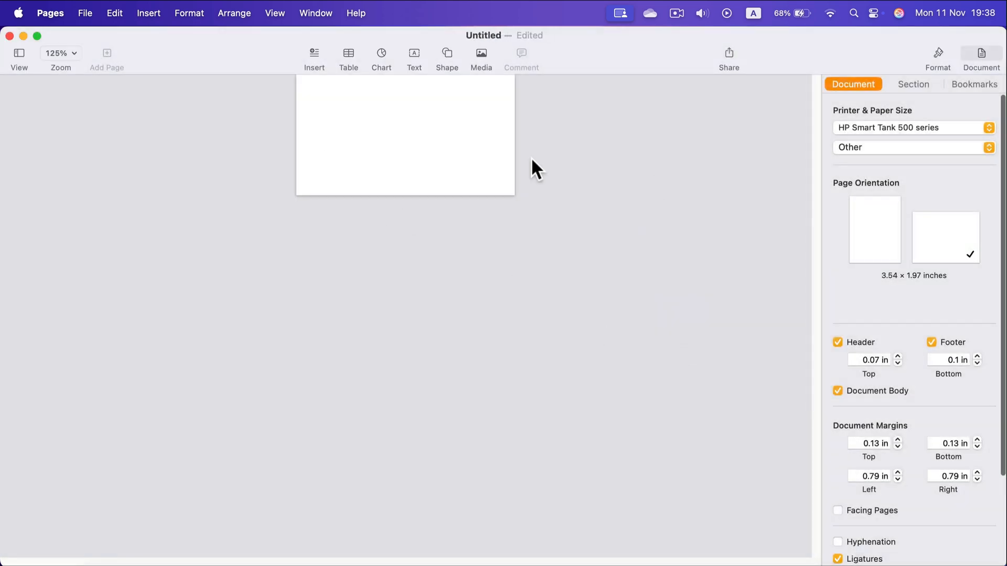
{"action": "left_click", "coordinate": [60, 53]}
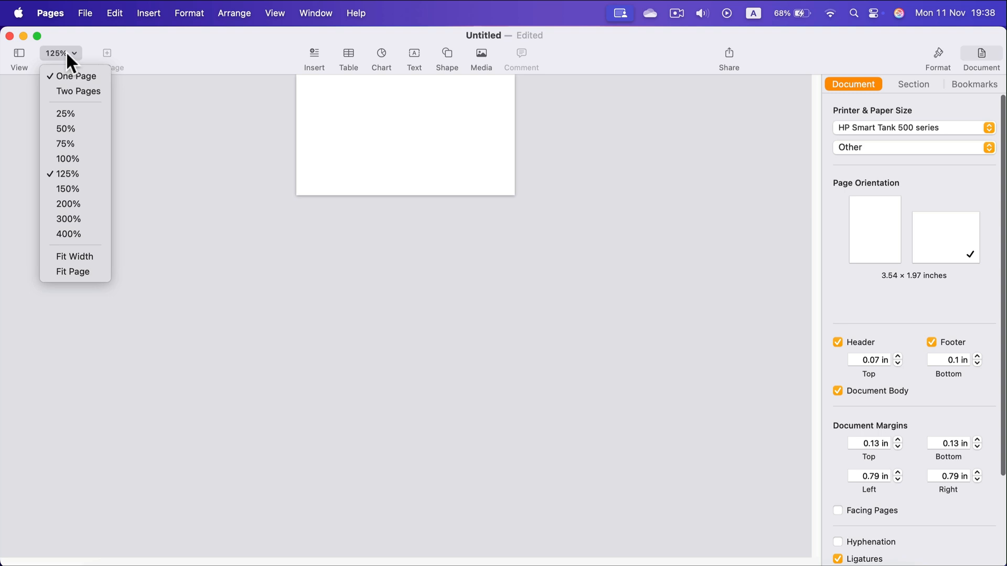
{"action": "left_click", "coordinate": [68, 204]}
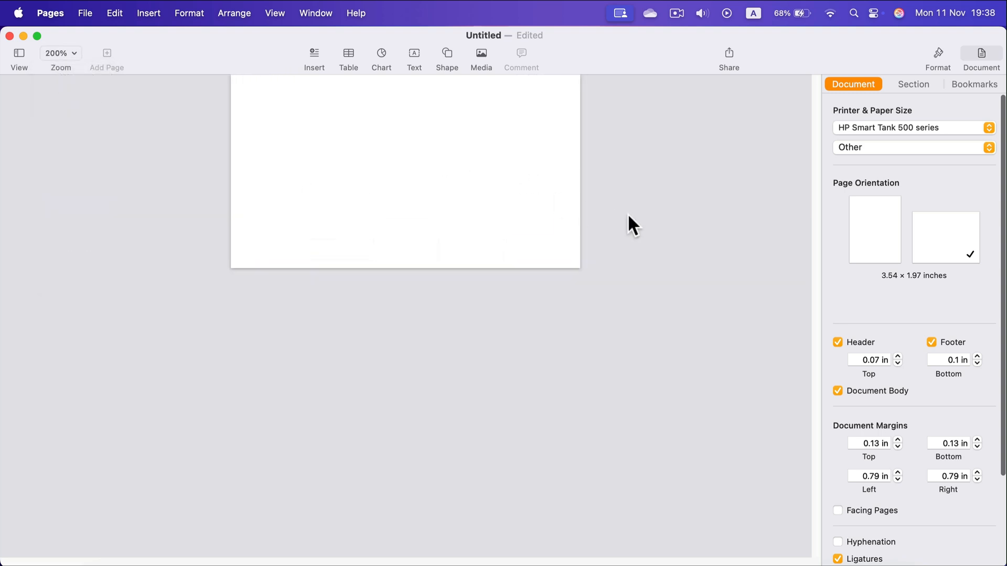
{"action": "mouse_move", "coordinate": [618, 303]}
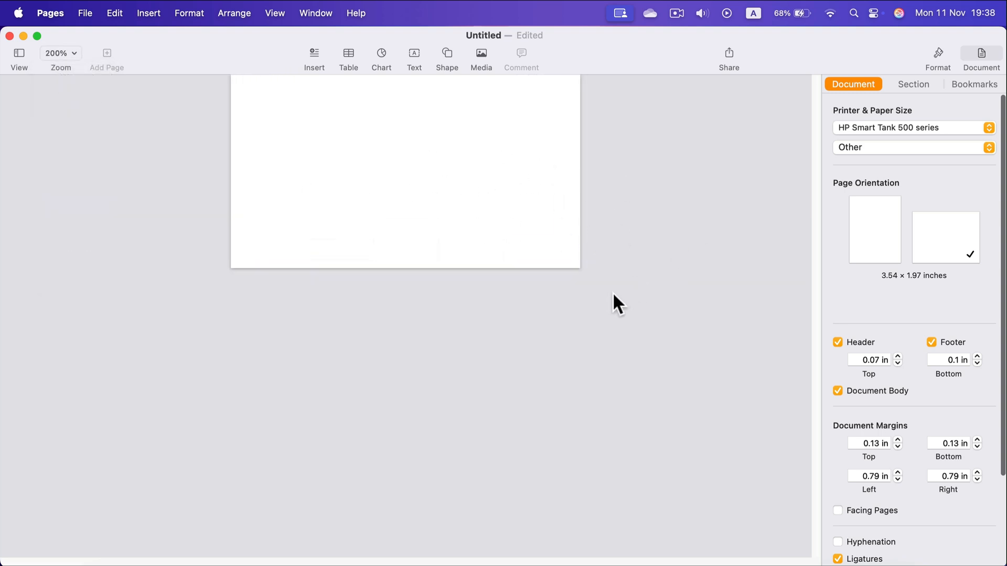
{"action": "mouse_move", "coordinate": [652, 227]}
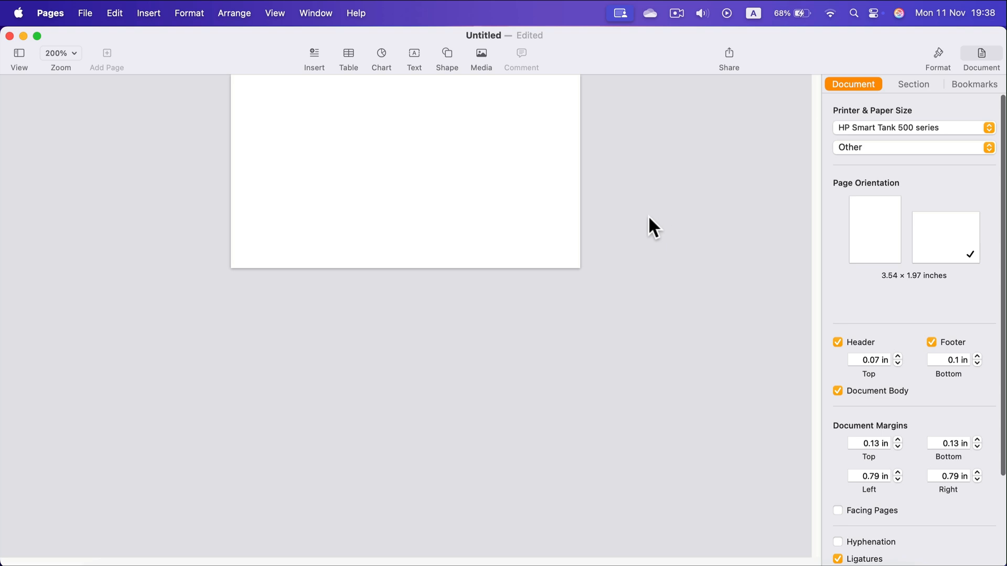
{"action": "mouse_move", "coordinate": [921, 70]}
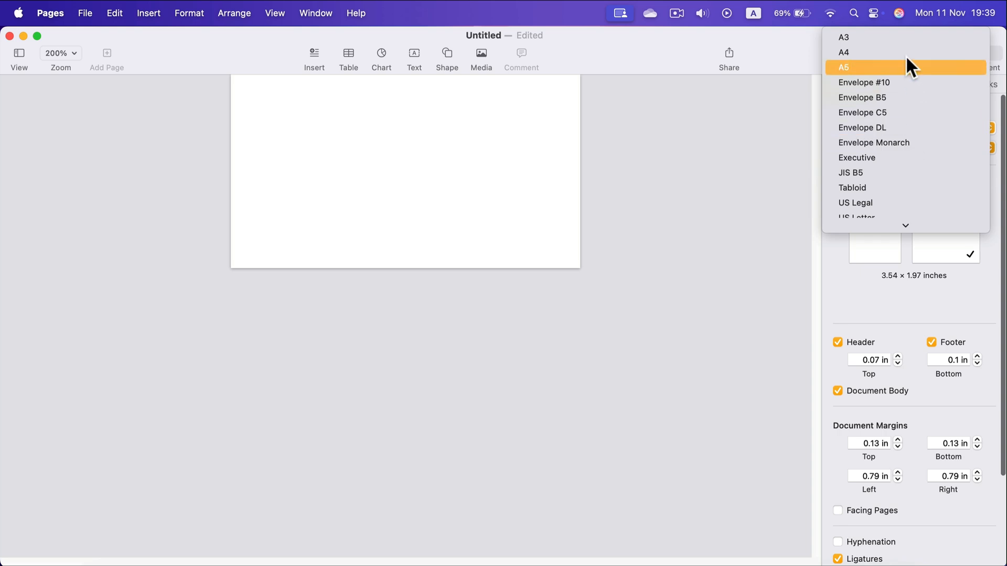
{"action": "mouse_move", "coordinate": [906, 203]}
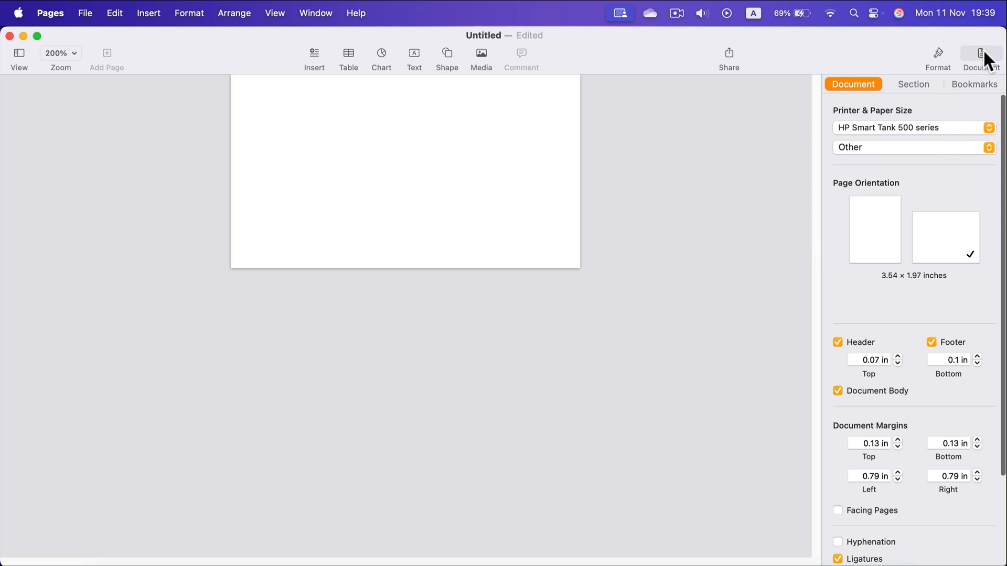
Step: From Page Setup's Manage Custom Sizes, add a new size named Untitled 1
{"action": "left_click", "coordinate": [85, 12]}
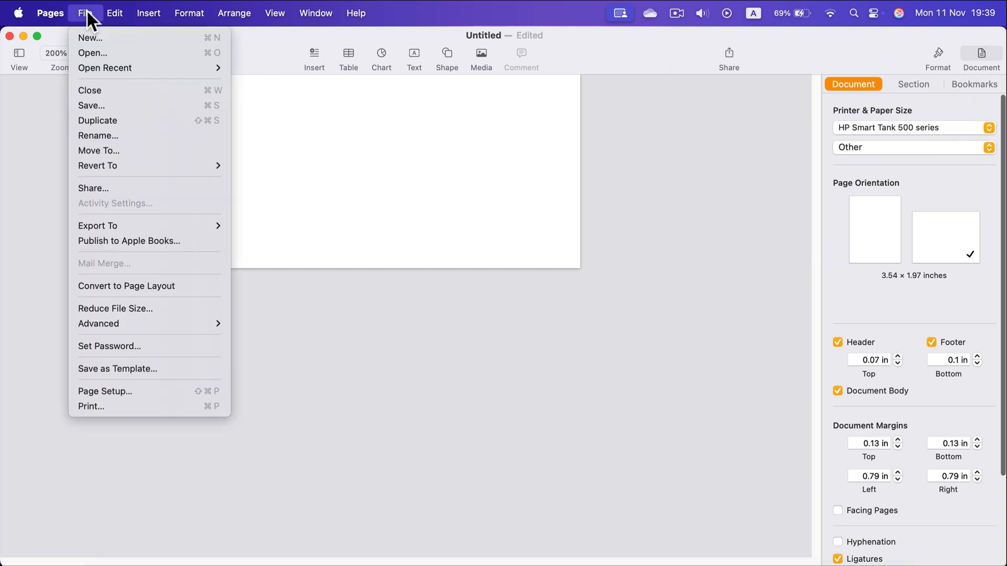
{"action": "left_click", "coordinate": [105, 391]}
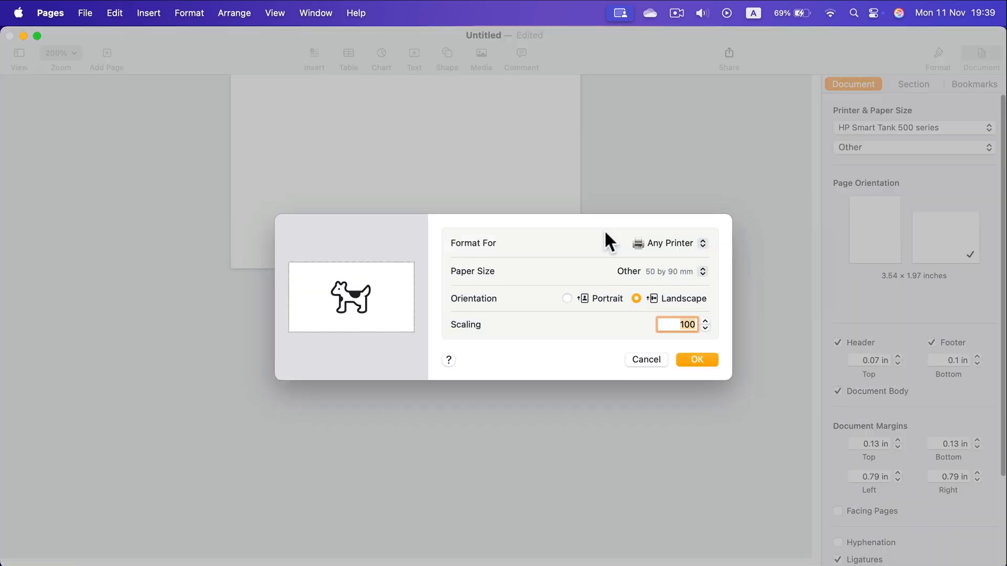
{"action": "left_click", "coordinate": [658, 271]}
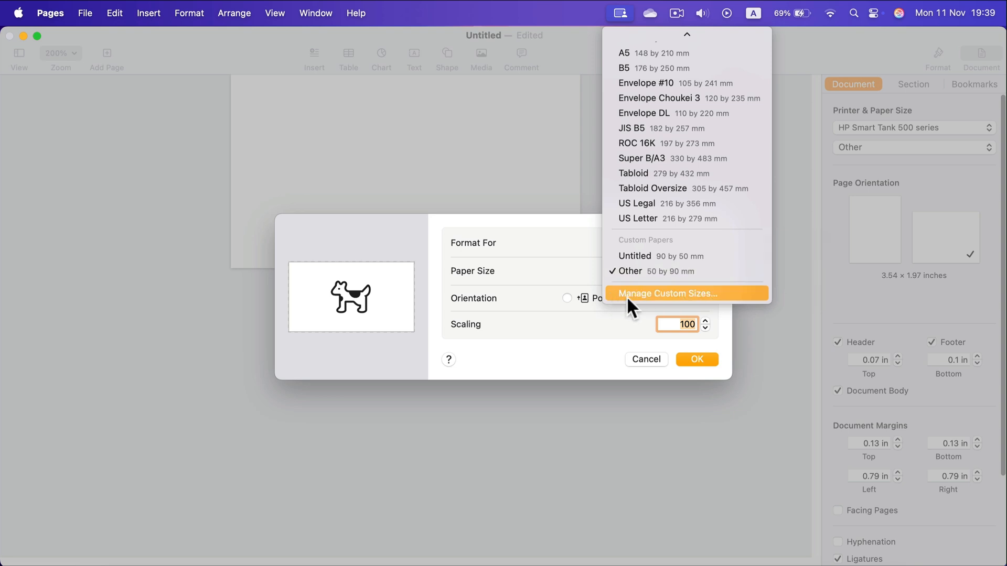
{"action": "mouse_move", "coordinate": [662, 303]}
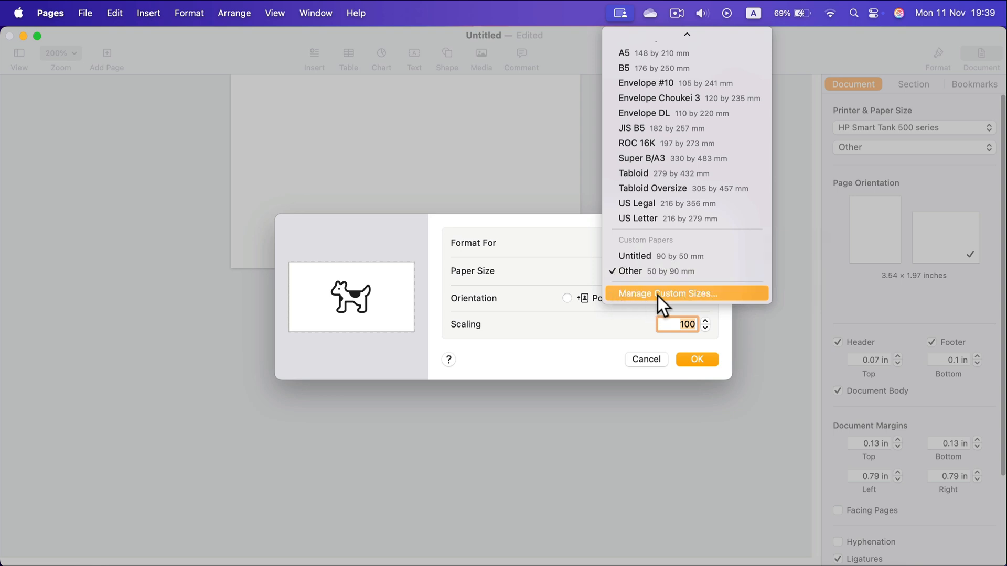
{"action": "left_click", "coordinate": [667, 294]}
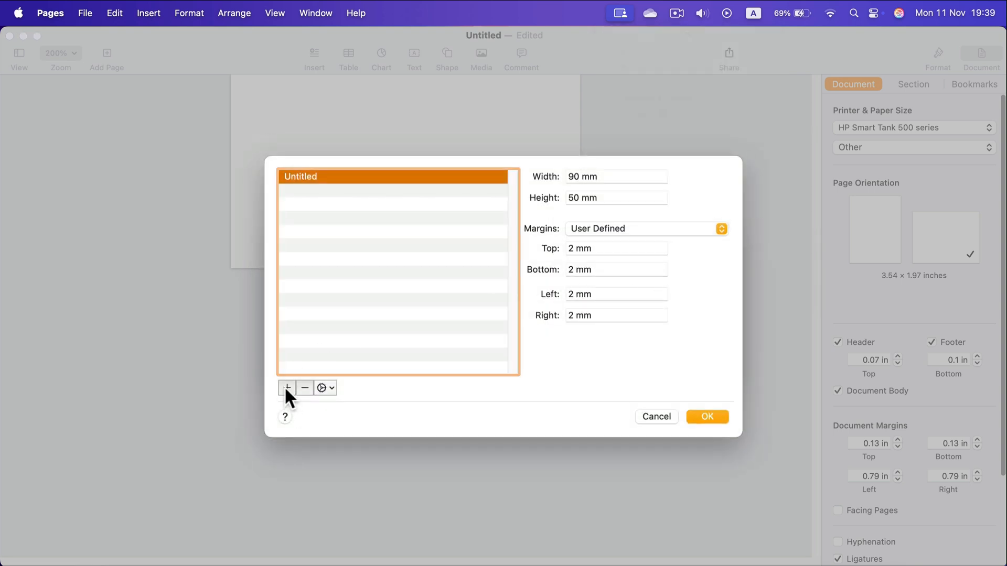
{"action": "mouse_move", "coordinate": [286, 388]}
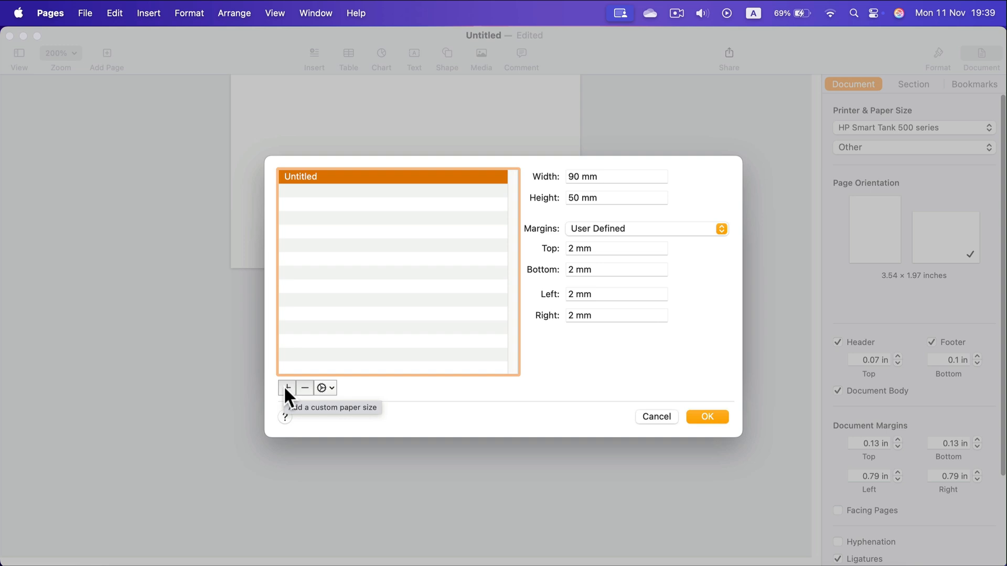
{"action": "left_click", "coordinate": [287, 388]}
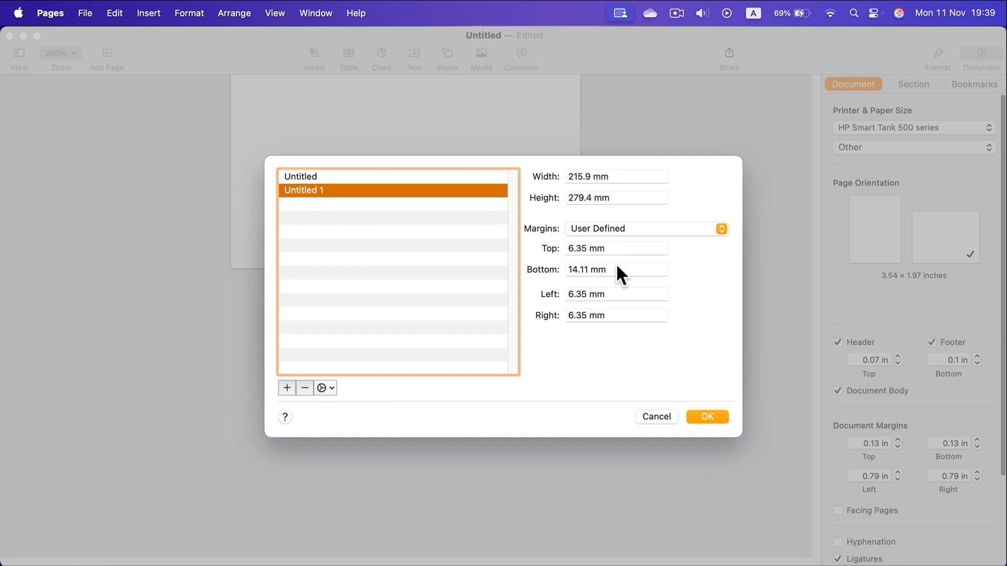